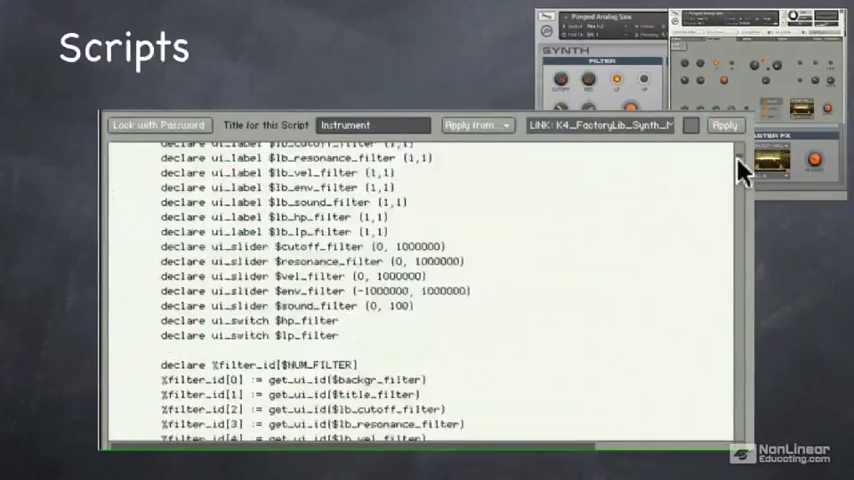
pyautogui.scroll(-3)
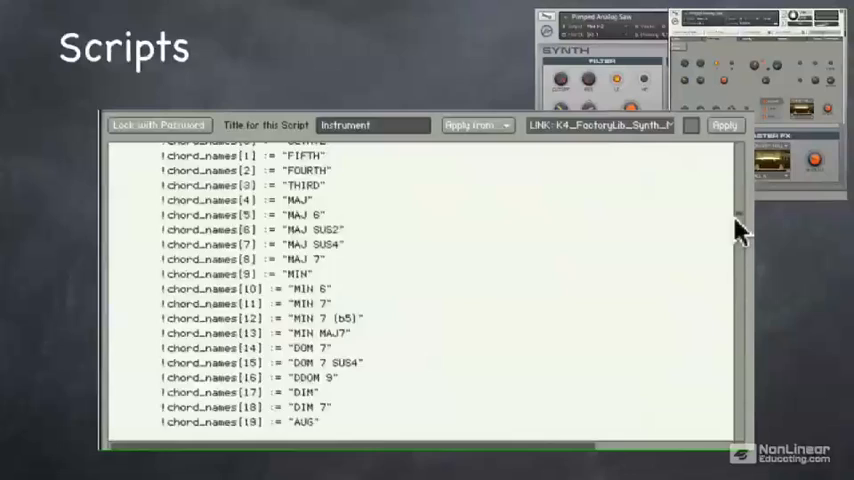
pyautogui.scroll(-3)
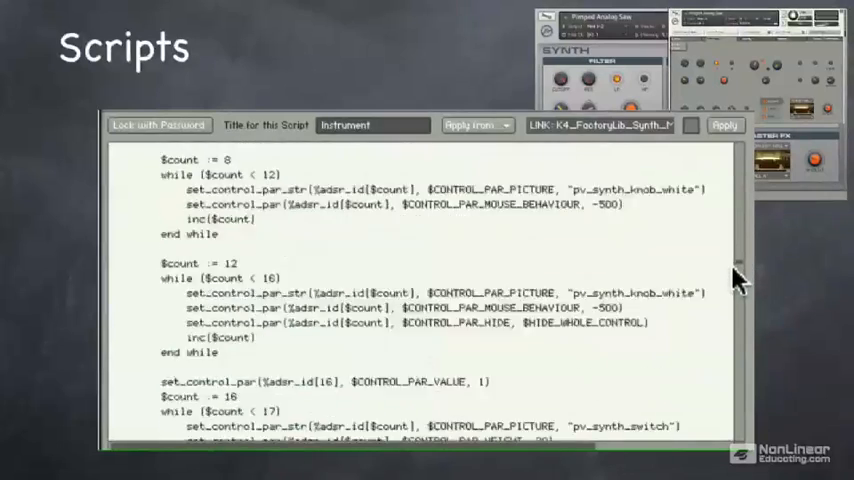
pyautogui.scroll(-3)
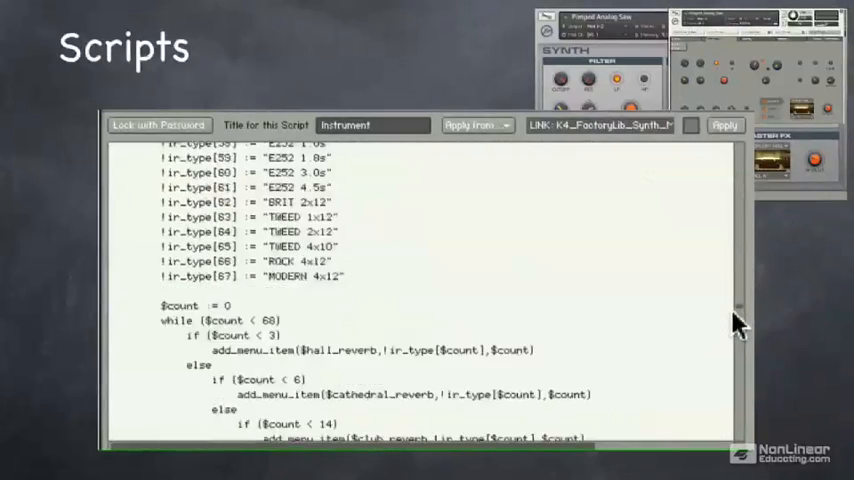
pyautogui.scroll(-3)
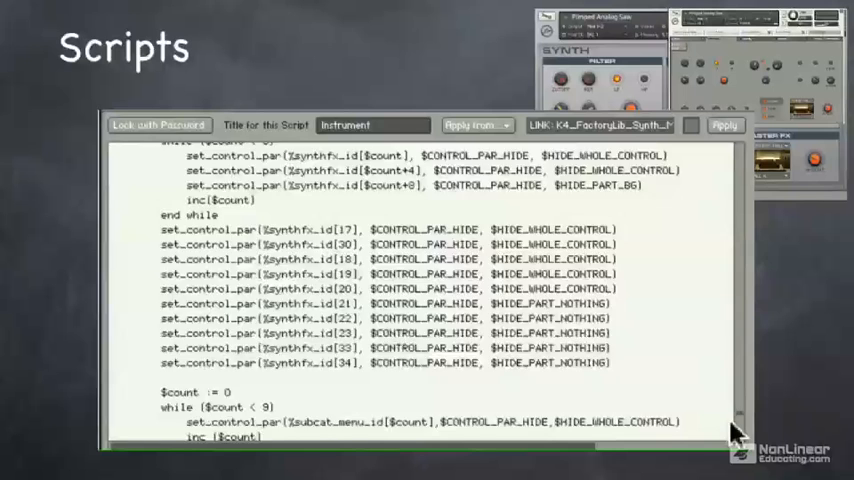